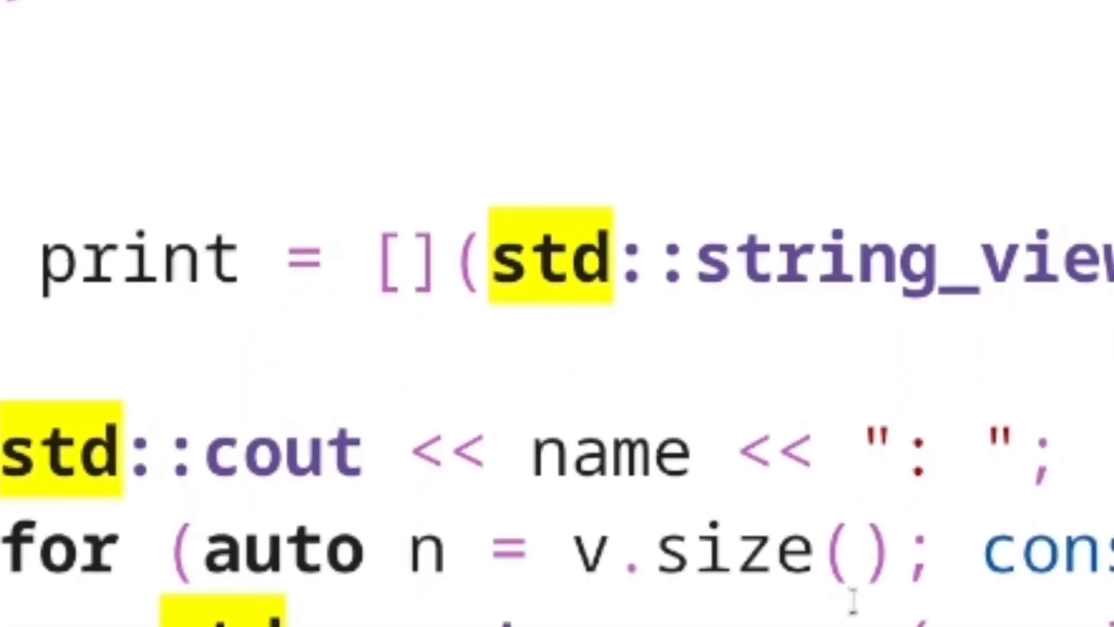
pyautogui.scroll(-3)
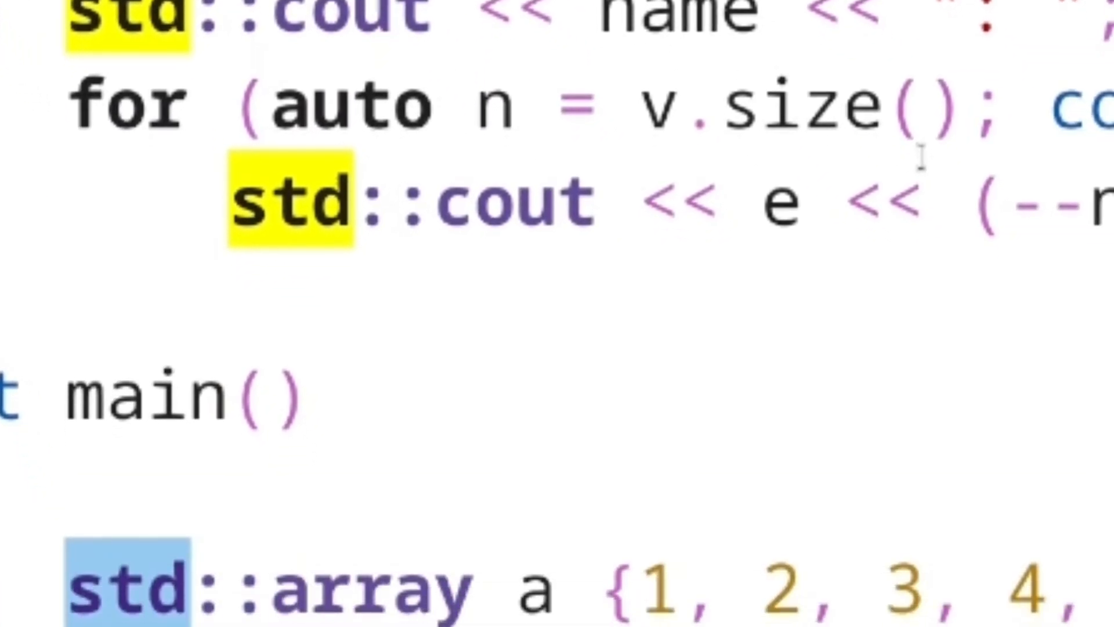
pyautogui.scroll(-3)
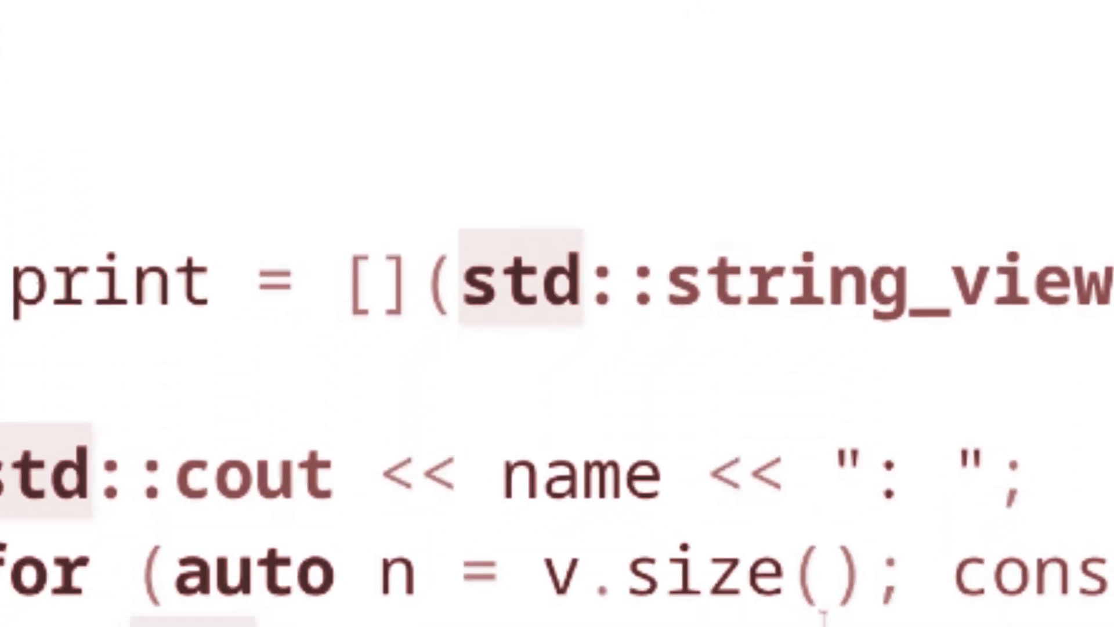
pyautogui.scroll(-3)
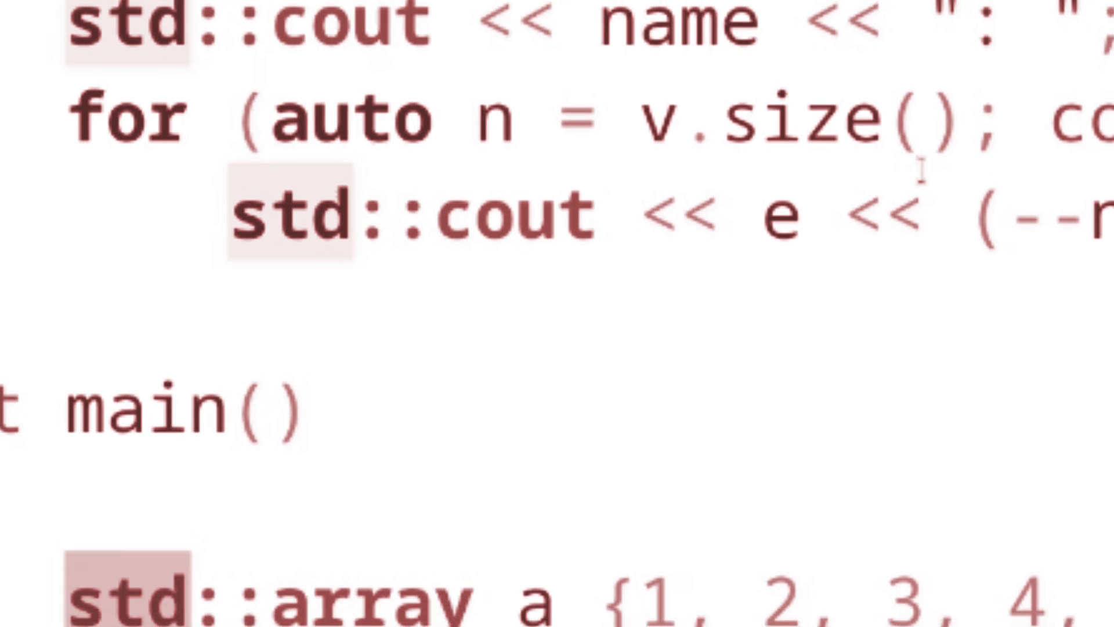
pyautogui.scroll(-3)
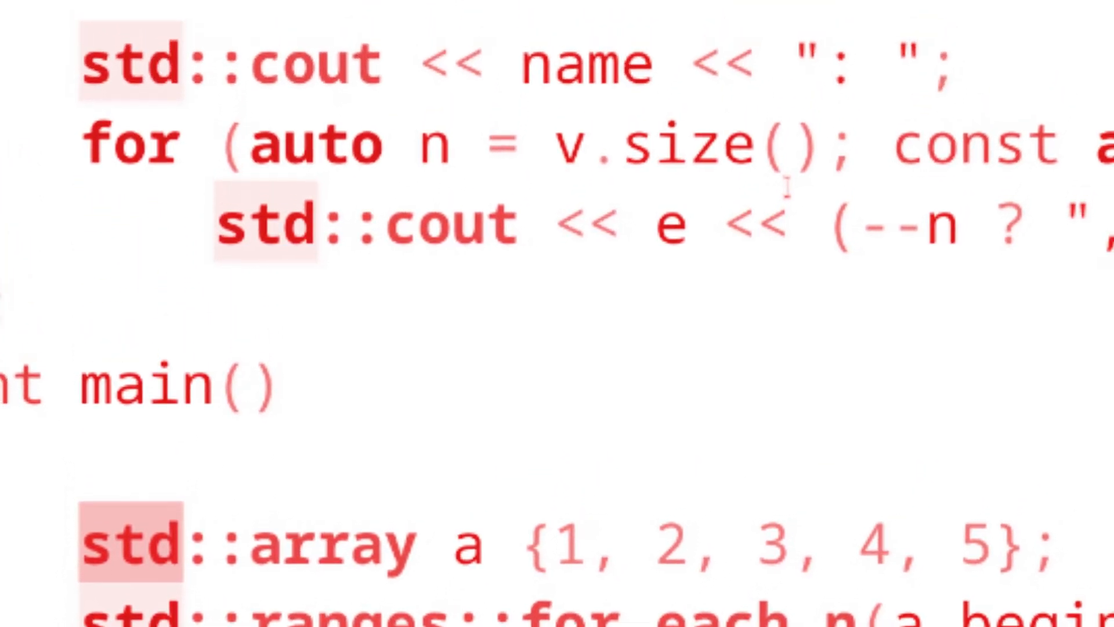
pyautogui.scroll(3)
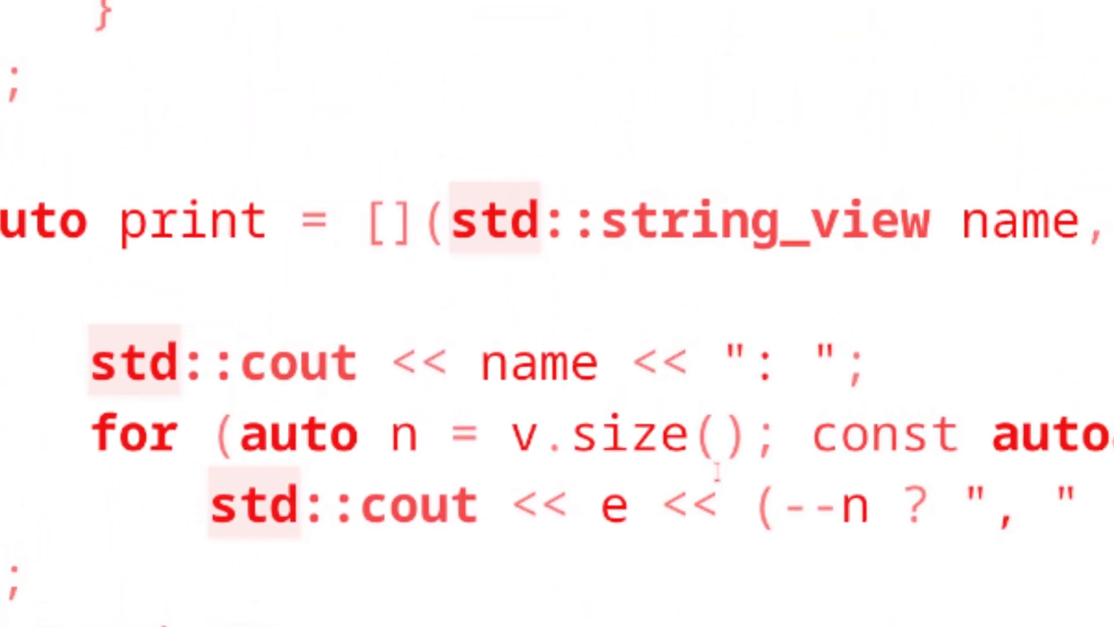
pyautogui.scroll(3)
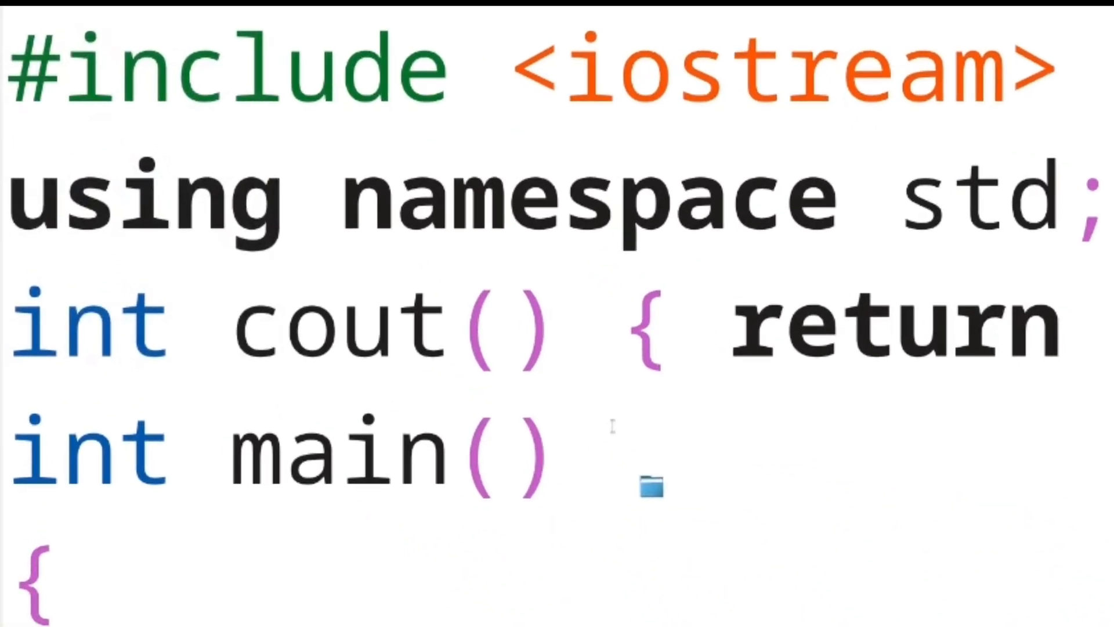
pyautogui.scroll(-3)
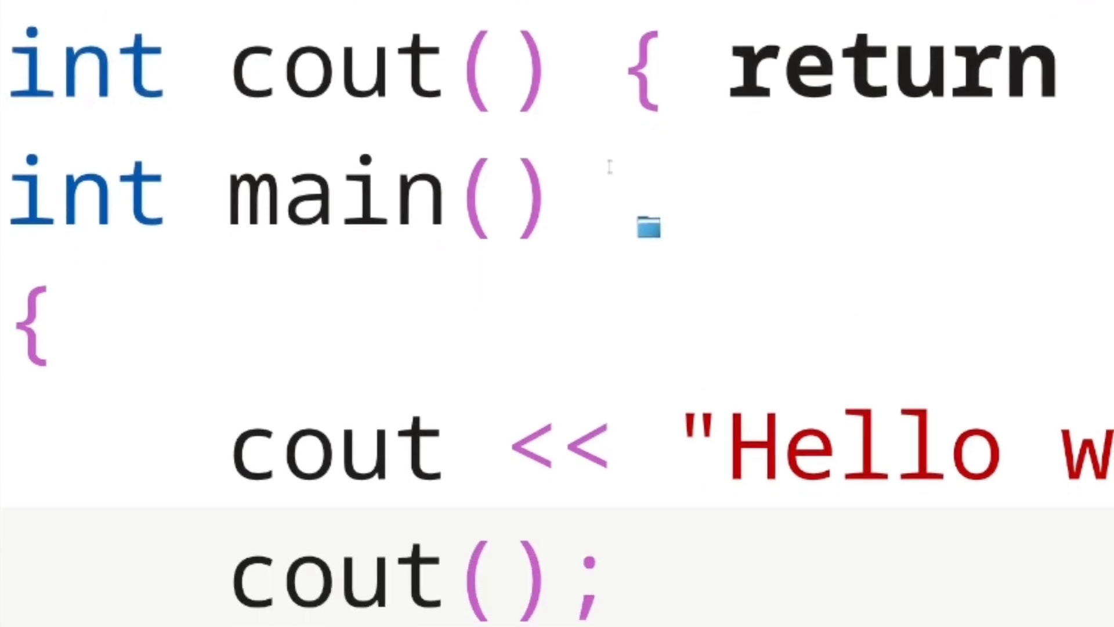